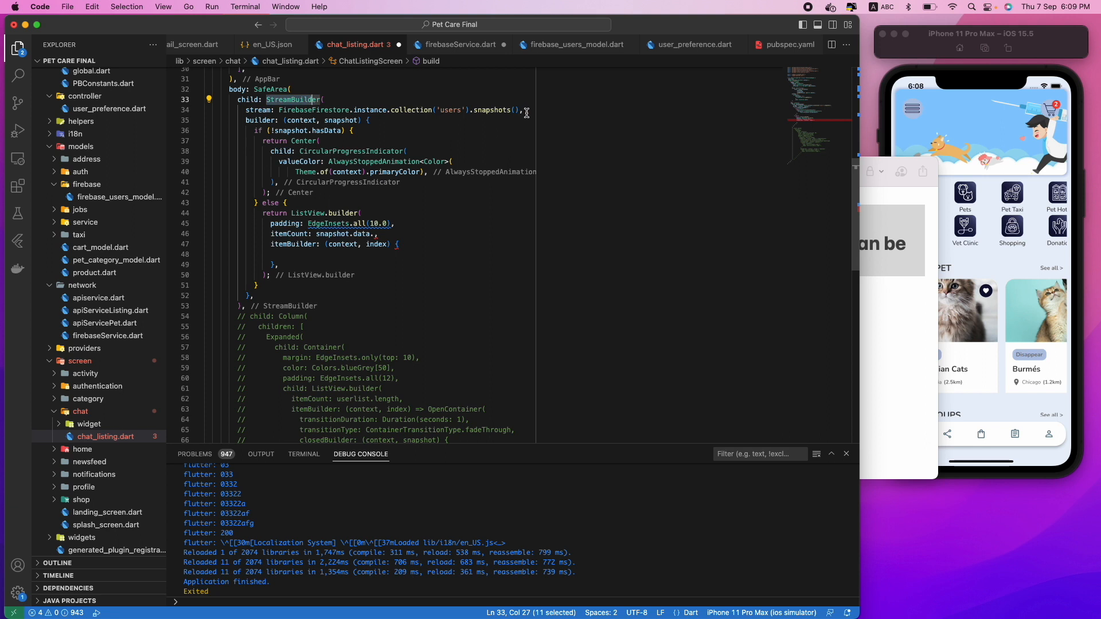
Set the ListView itemCount to snapshot.data.docs.length
{"action": "left_click", "coordinate": [243, 110]}
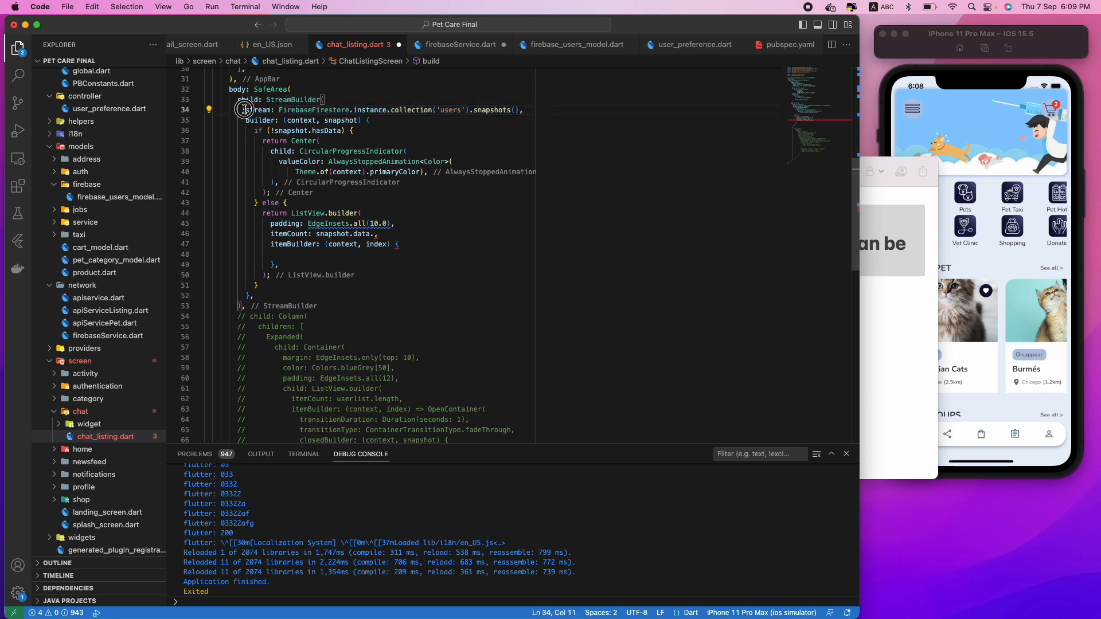
{"action": "left_click_drag", "start_coordinate": [244, 111], "coordinate": [294, 203]}
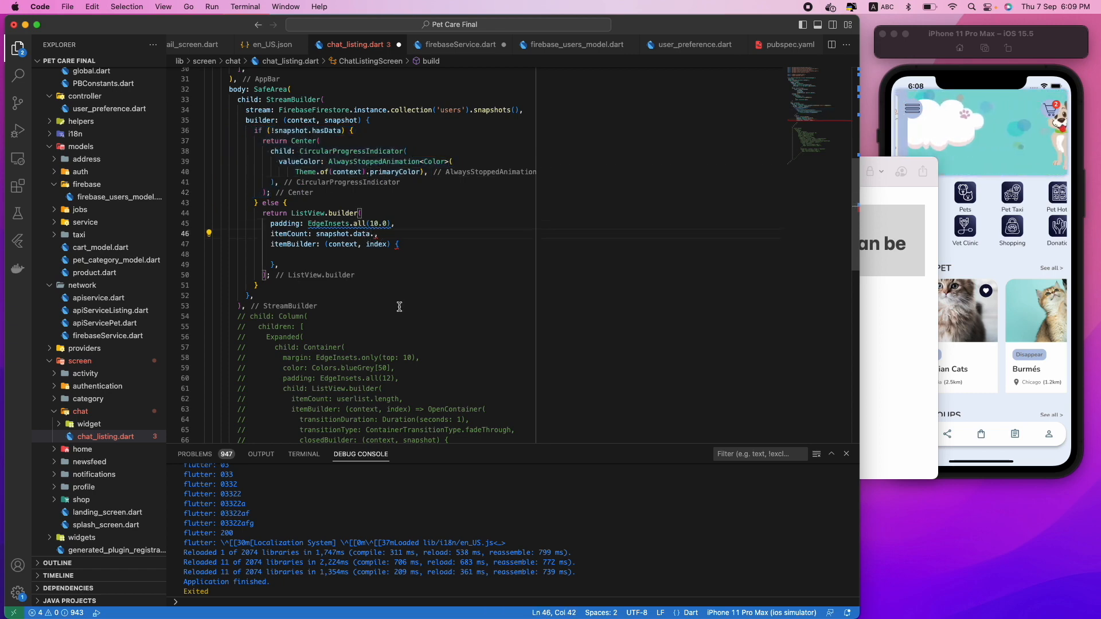
{"action": "type", "text": ".docs.length"}
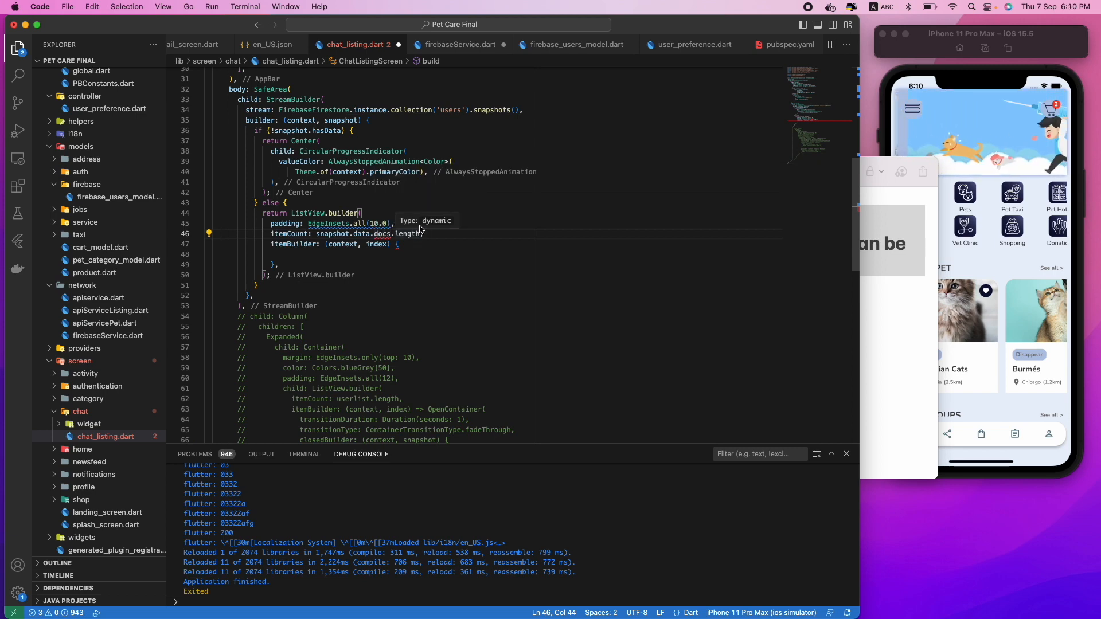
{"action": "mouse_move", "coordinate": [404, 234]}
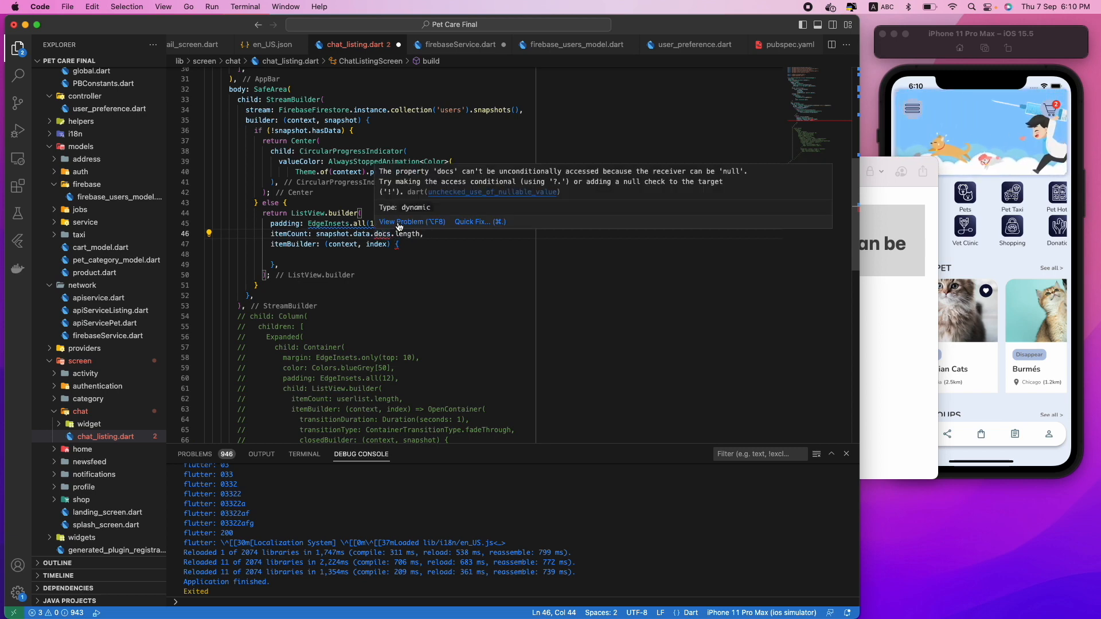
{"action": "left_click", "coordinate": [402, 221]}
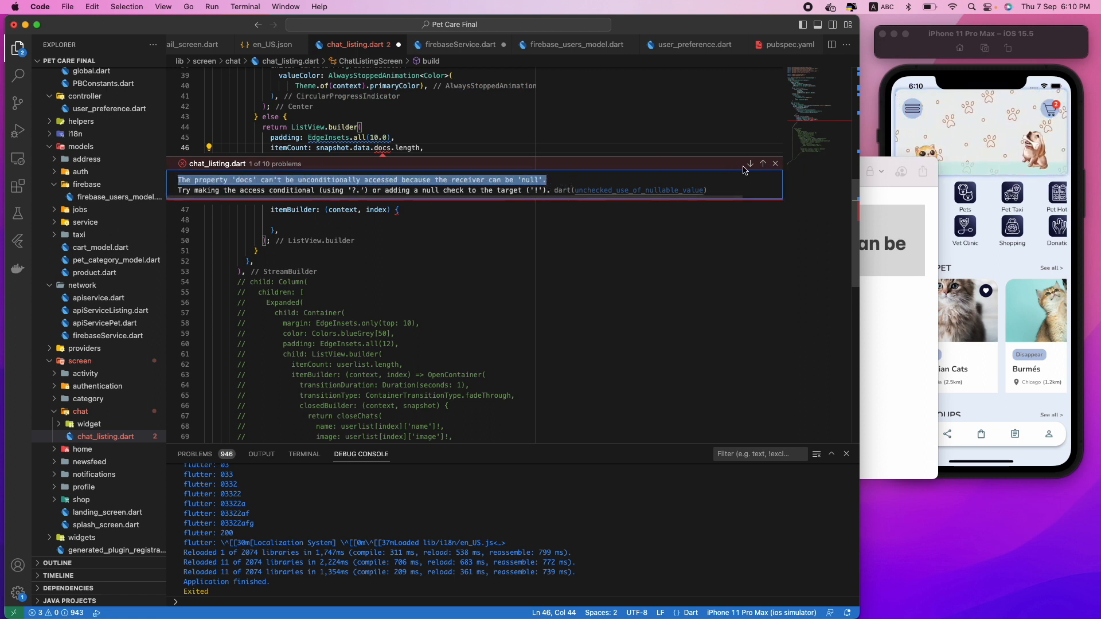
{"action": "left_click", "coordinate": [775, 164]}
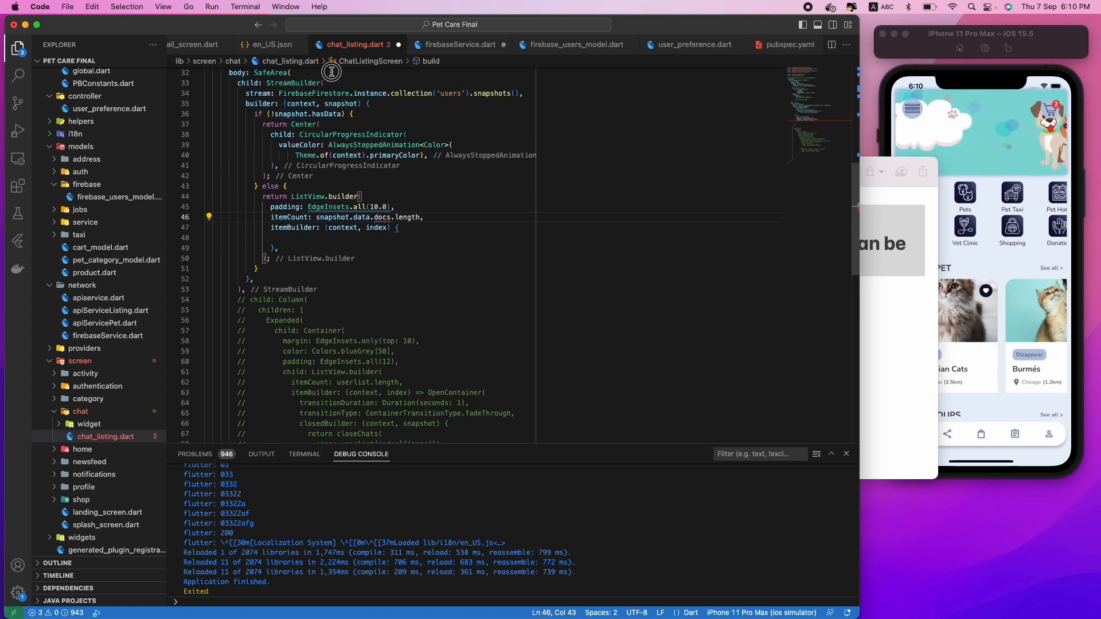
{"action": "scroll", "scroll_direction": "up", "scroll_amount": 3}
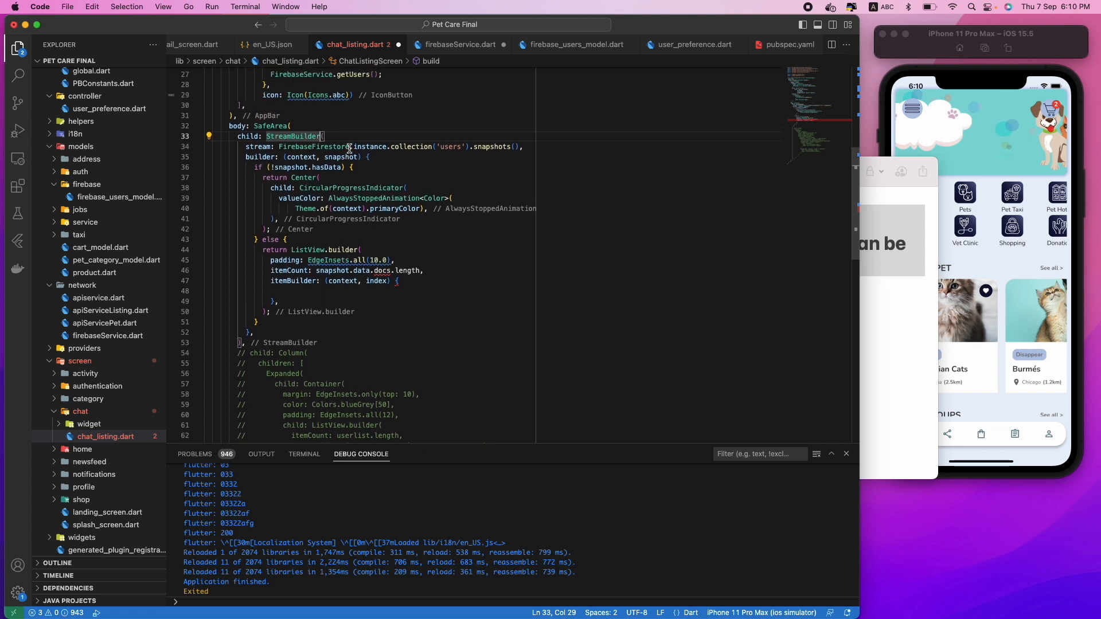
Type StreamBuilder as <QuerySnapshot> and make itemCount read snapshot.data!.docs.length
{"action": "type", "text": "<S"}
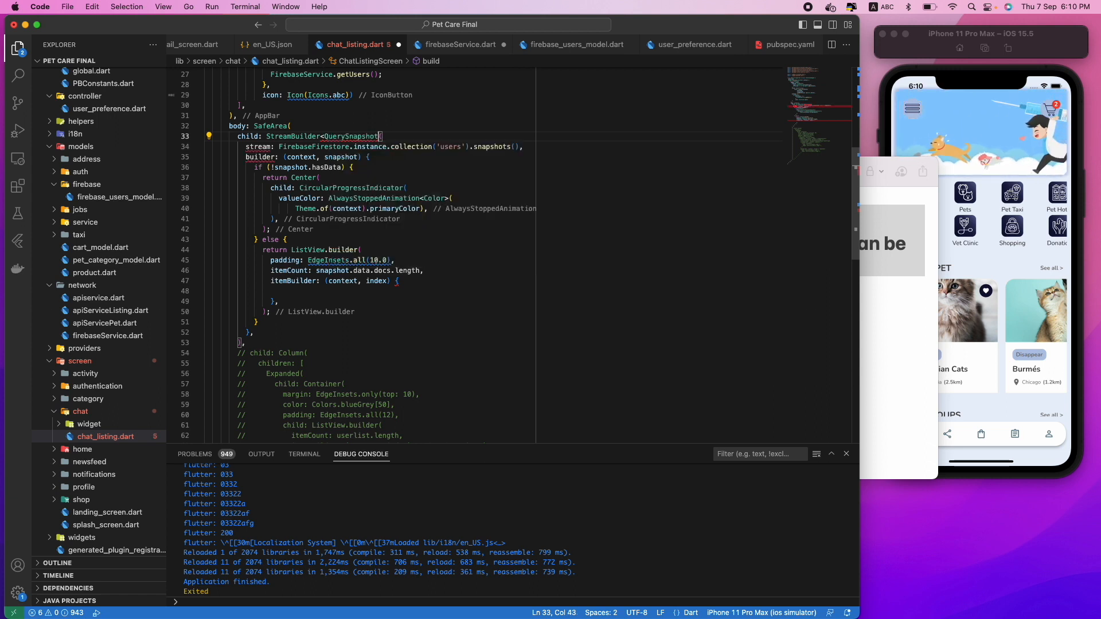
{"action": "double_click", "coordinate": [351, 136]}
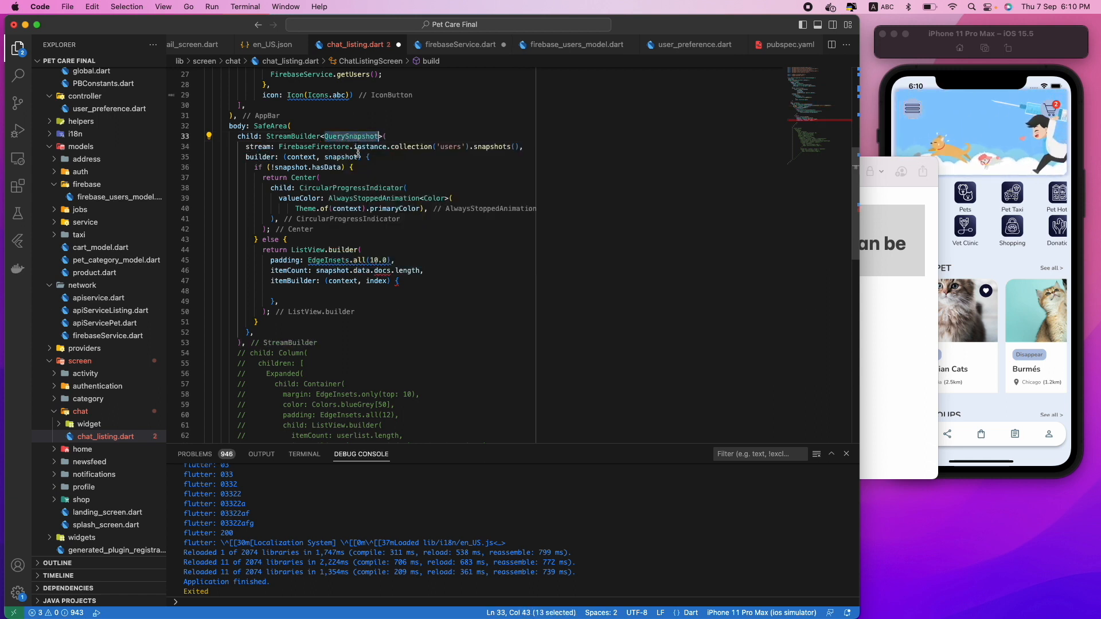
{"action": "left_click", "coordinate": [379, 271]}
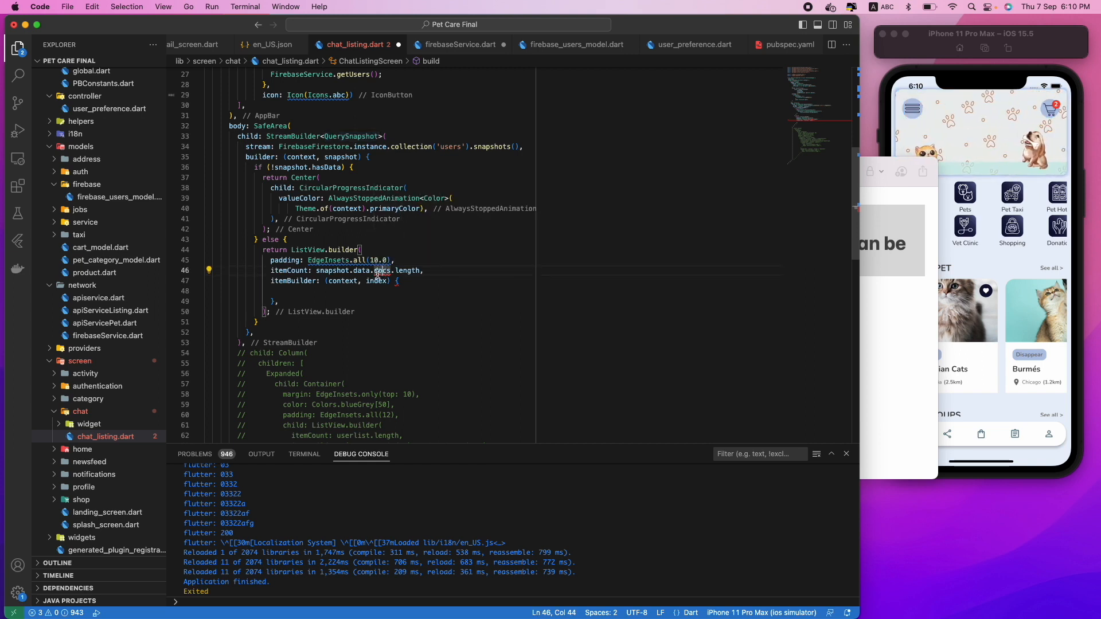
{"action": "mouse_move", "coordinate": [383, 271]}
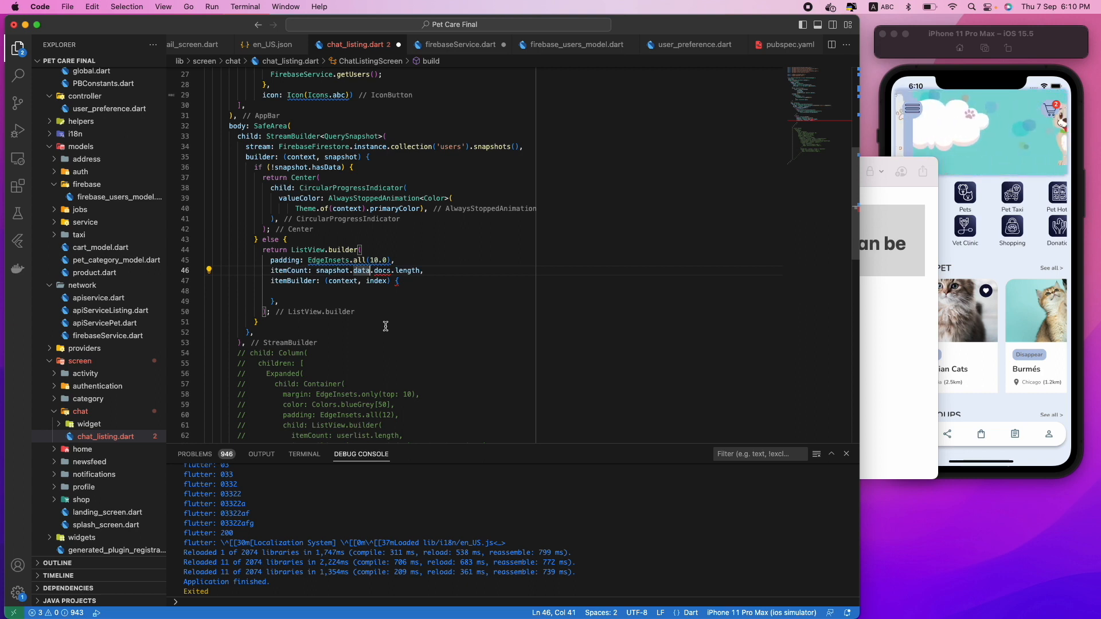
{"action": "double_click", "coordinate": [385, 270]}
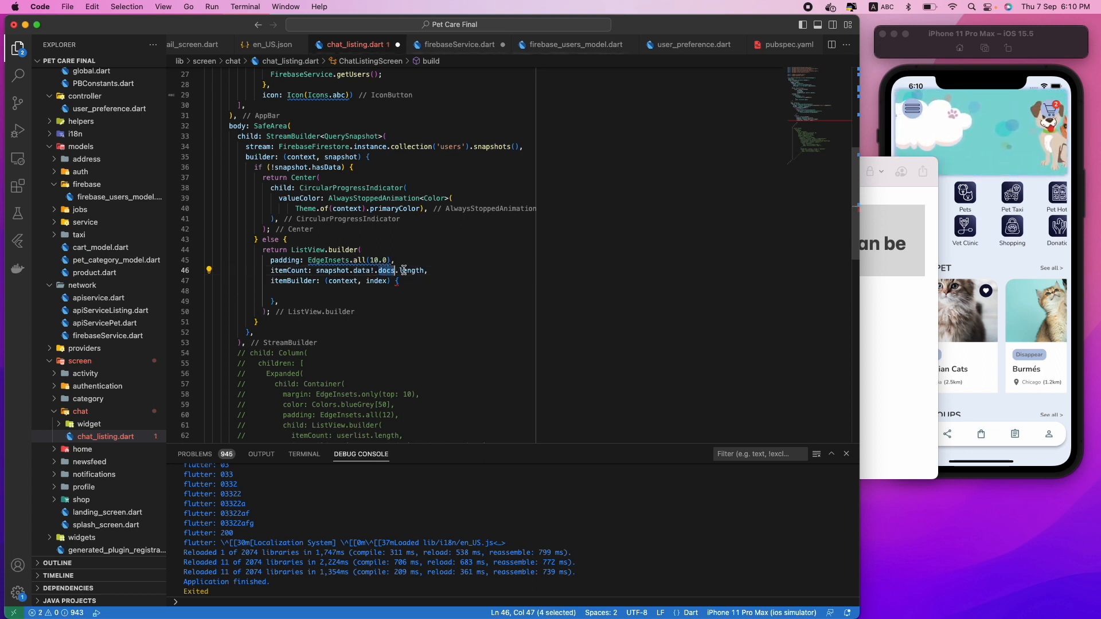
{"action": "left_click", "coordinate": [370, 291]}
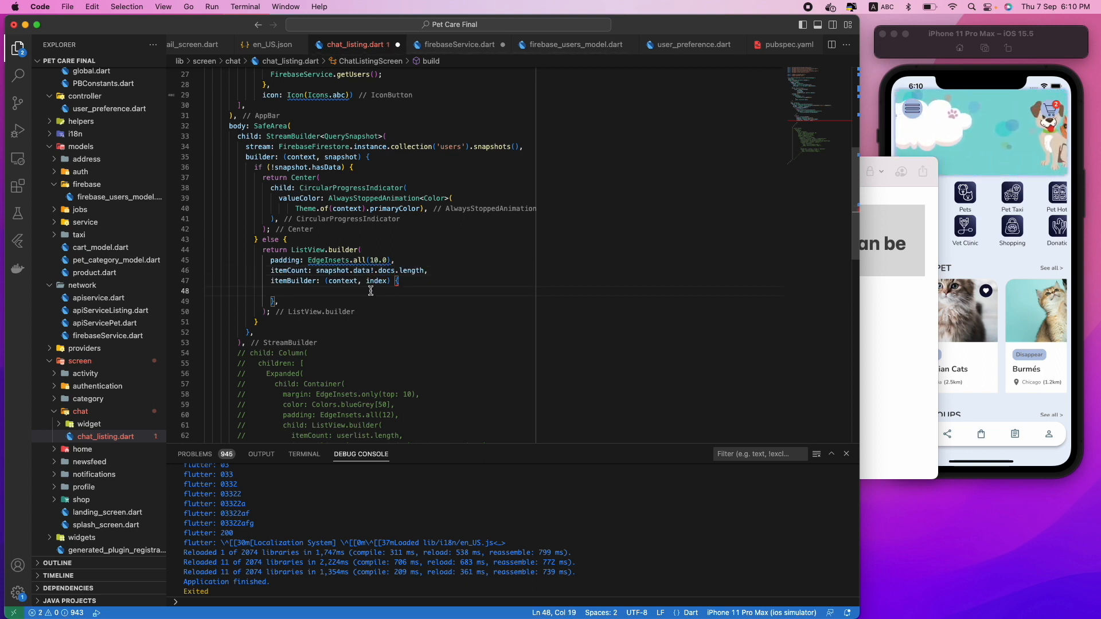
Start the itemBuilder body with return Text(...), fixing typos along the way
{"action": "type", "text": "return"}
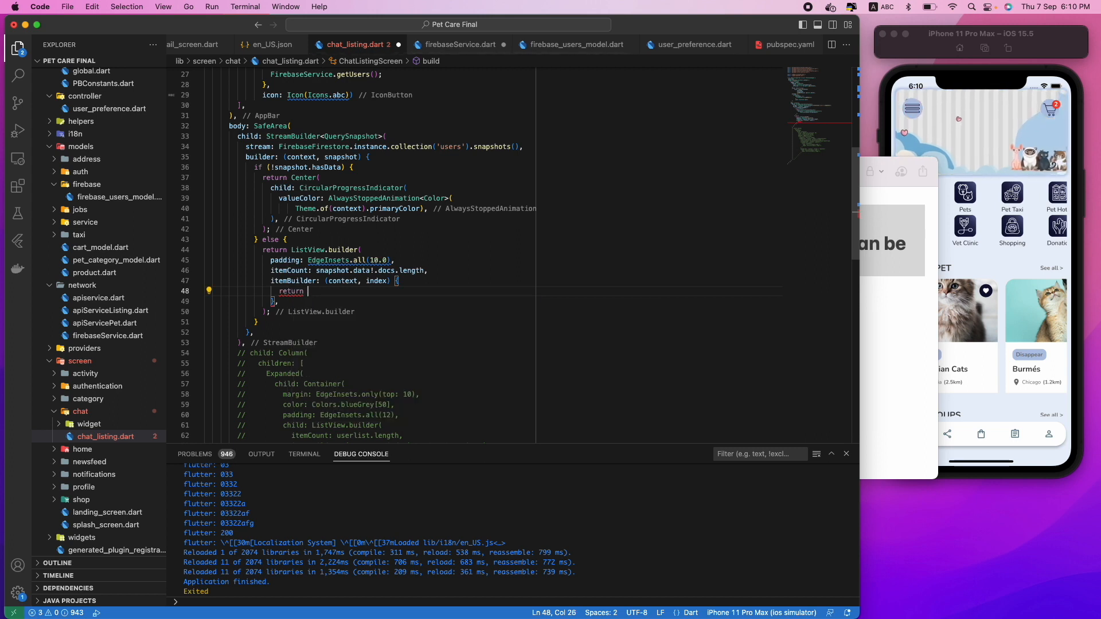
{"action": "key", "text": "Backspace"}
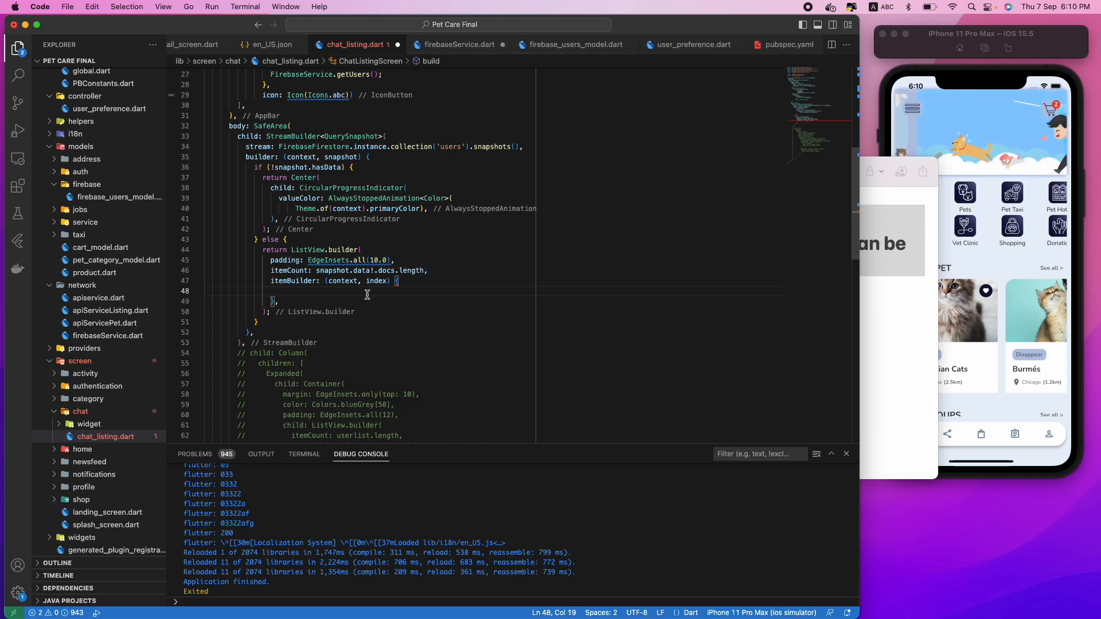
{"action": "type", "text": "Ret"}
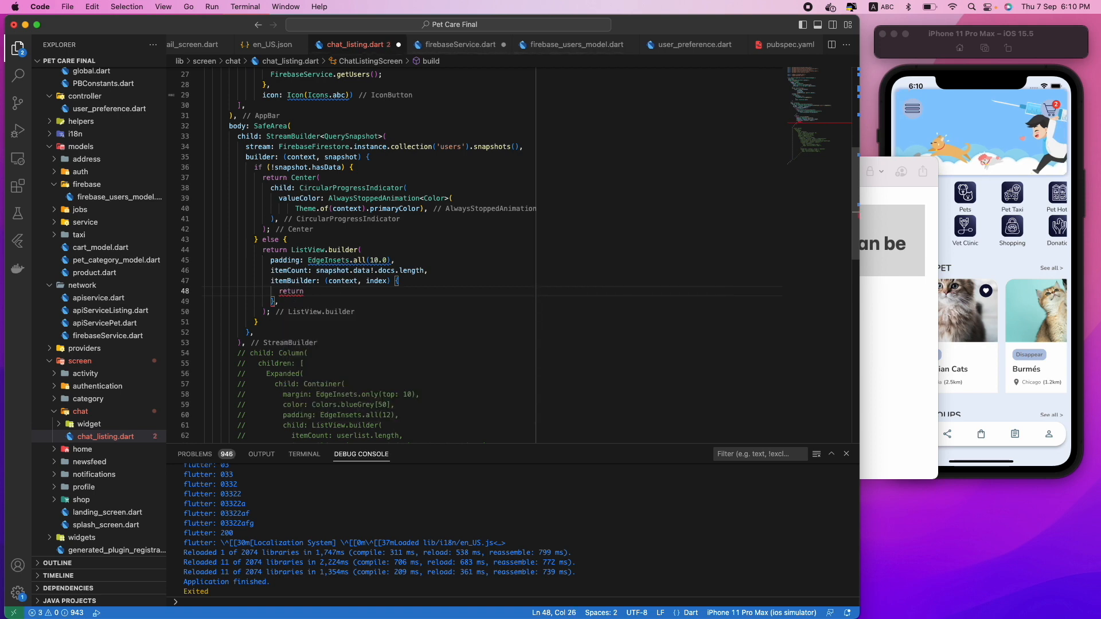
{"action": "type", "text": "Text(data"}
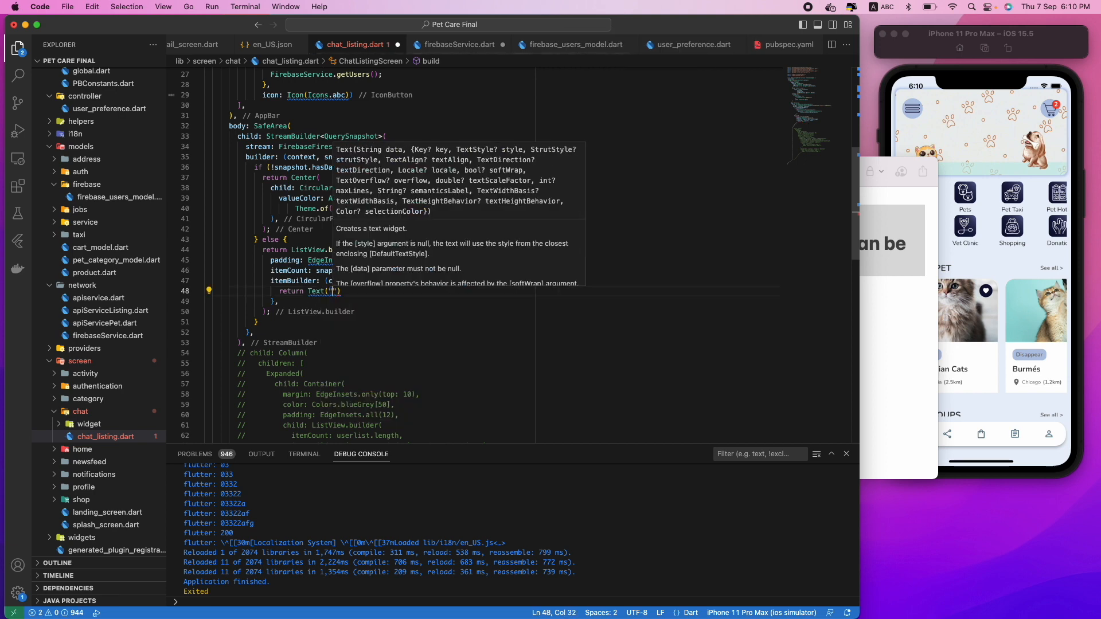
{"action": "key", "text": "Backspace"}
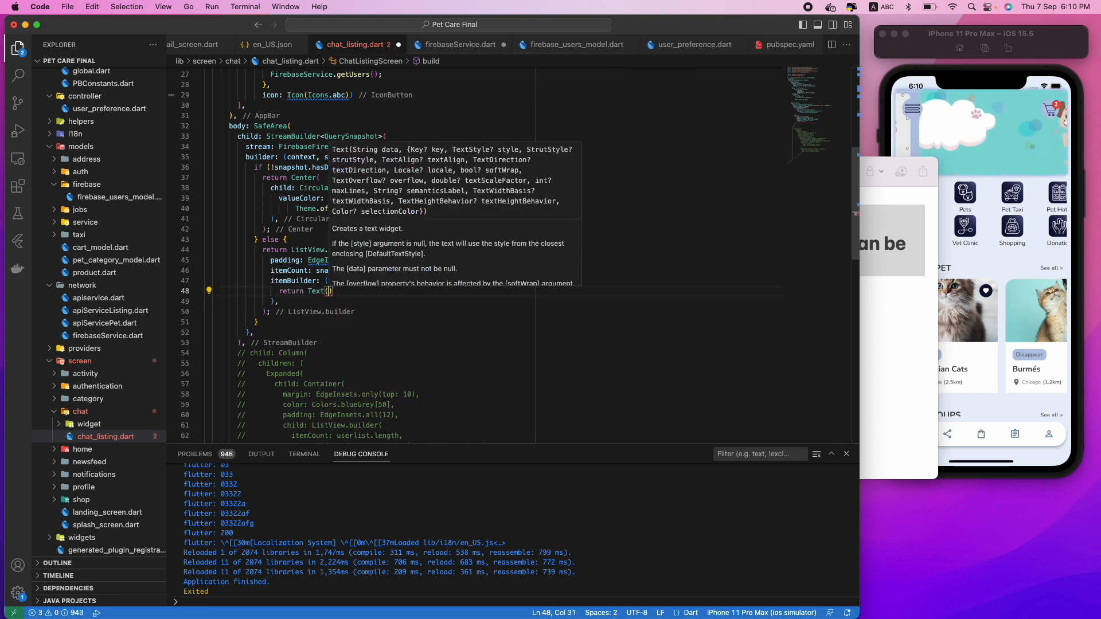
Fill the Text argument with snapshot.data!.docs[index]. ready for a member
{"action": "type", "text": "snapshot."}
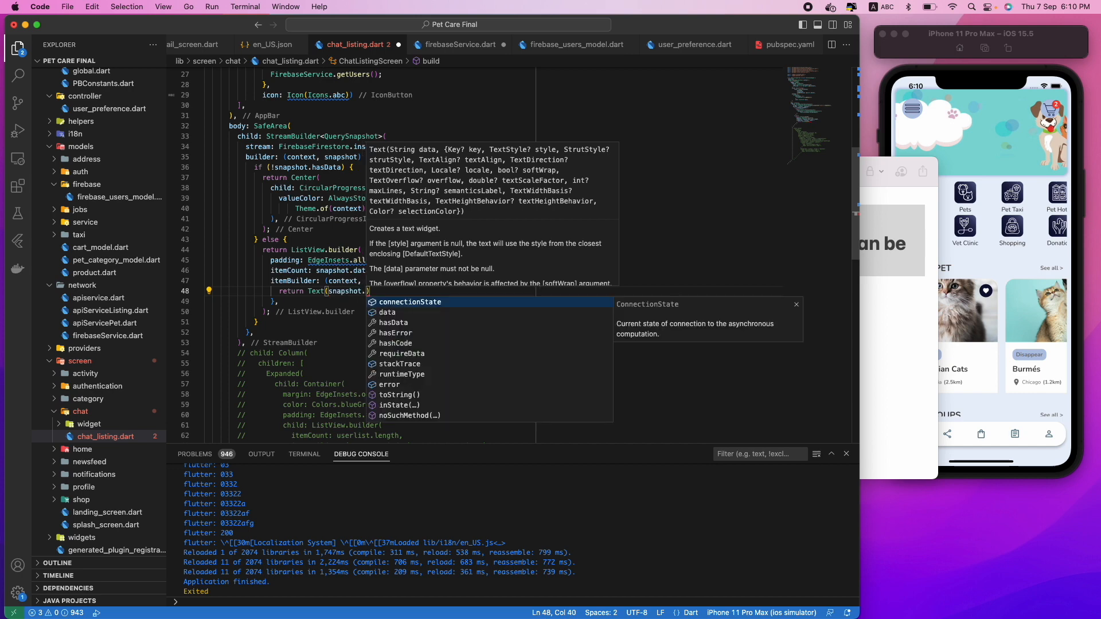
{"action": "type", "text": "data.docs"}
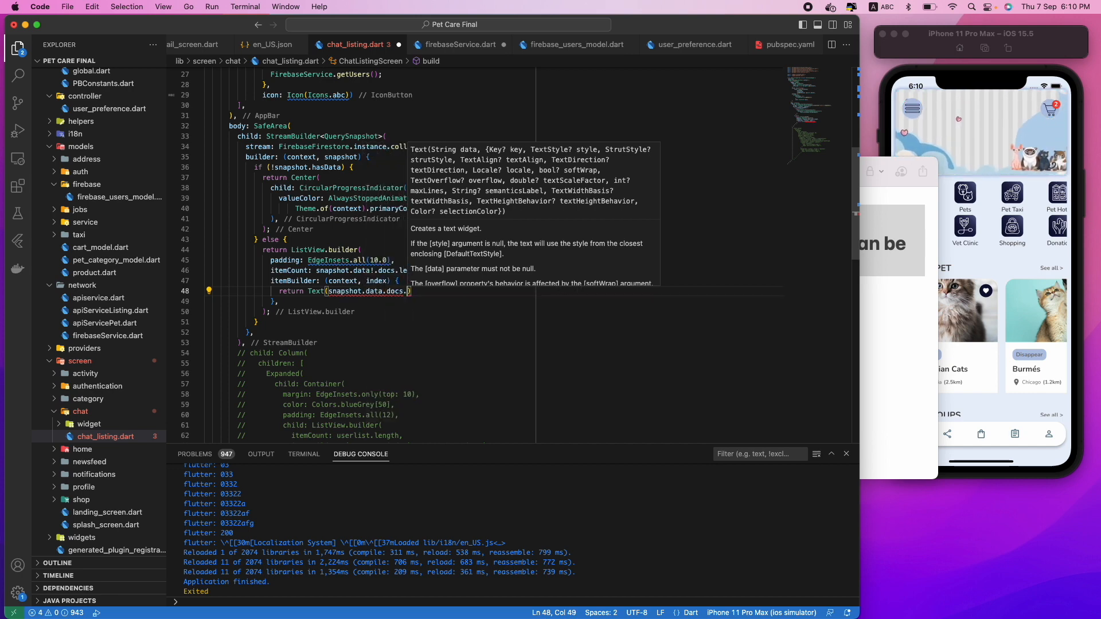
{"action": "type", "text": "."}
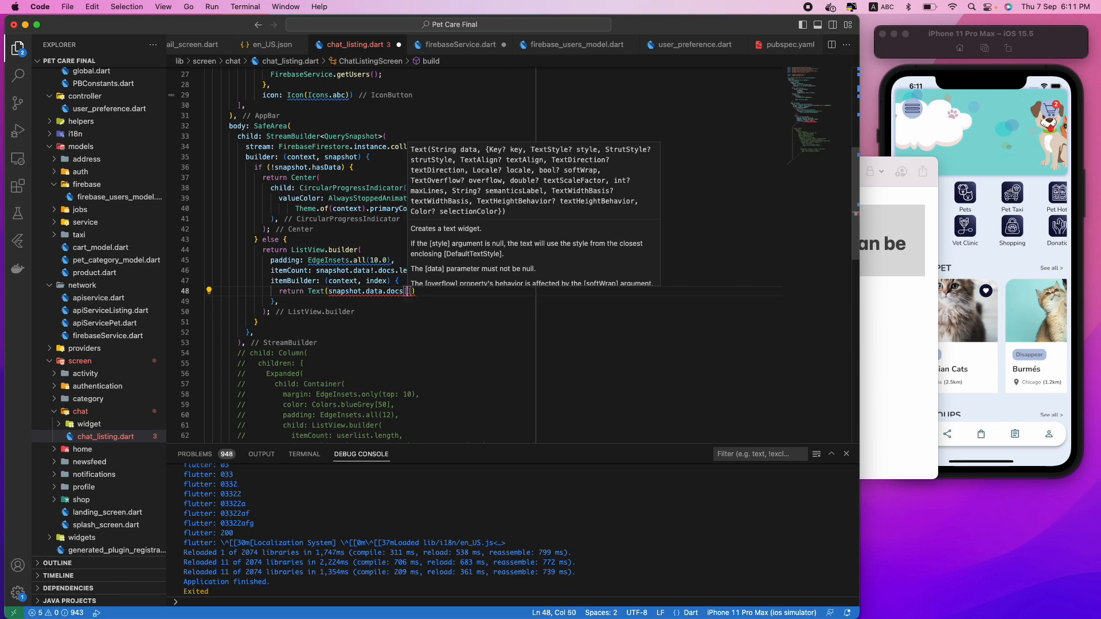
{"action": "type", "text": "index"}
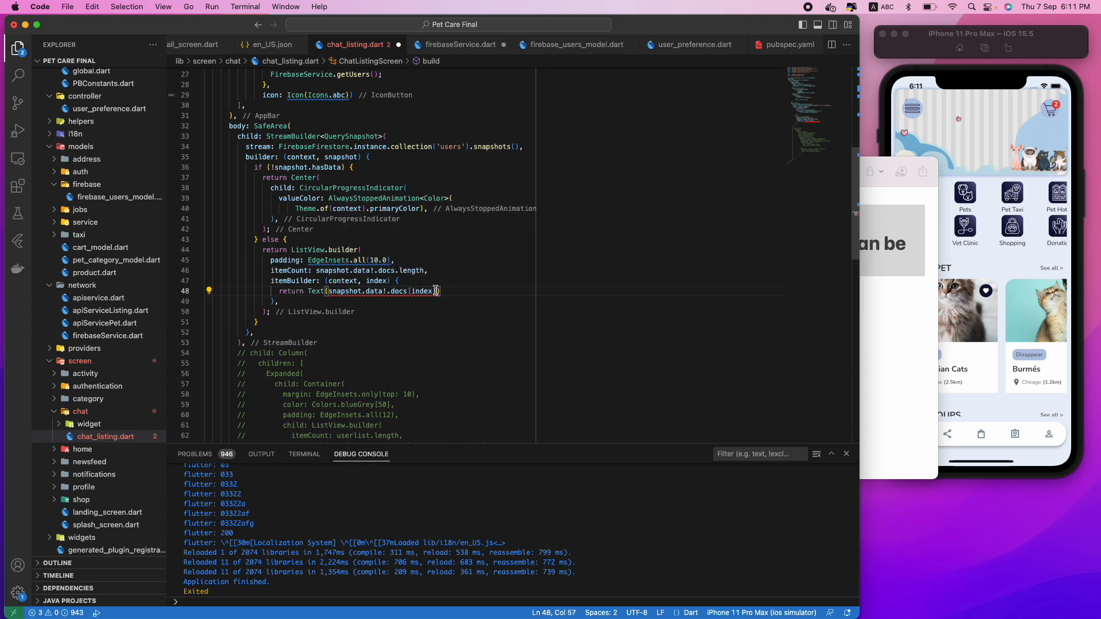
{"action": "type", "text": "."}
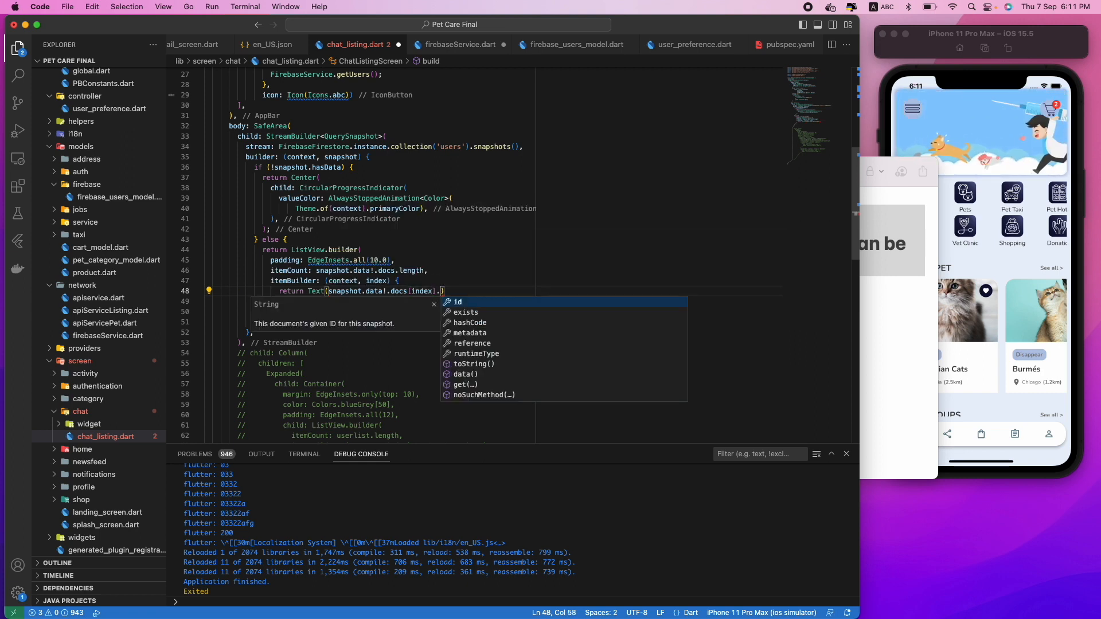